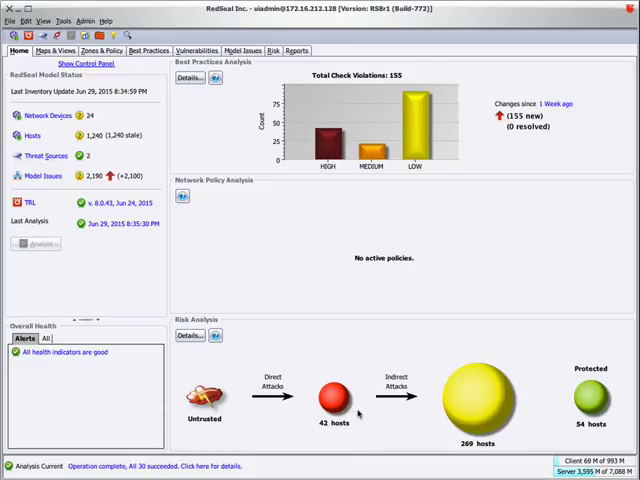
mouse_move(424, 443)
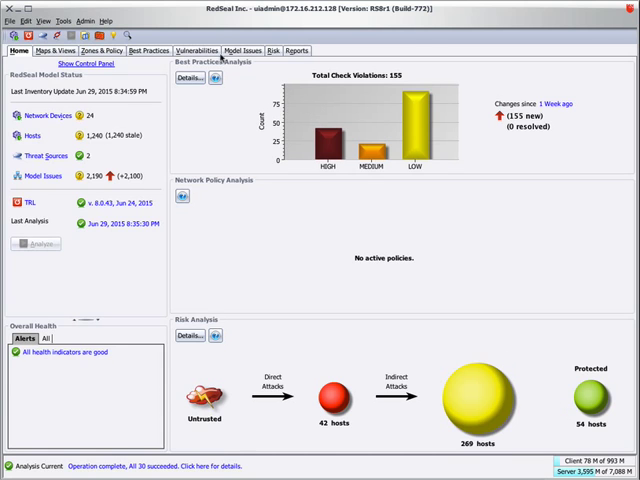
Show the Top 10 High Risk Vulnerabilities table, sorted by Total Vulnerability Risk
click(196, 51)
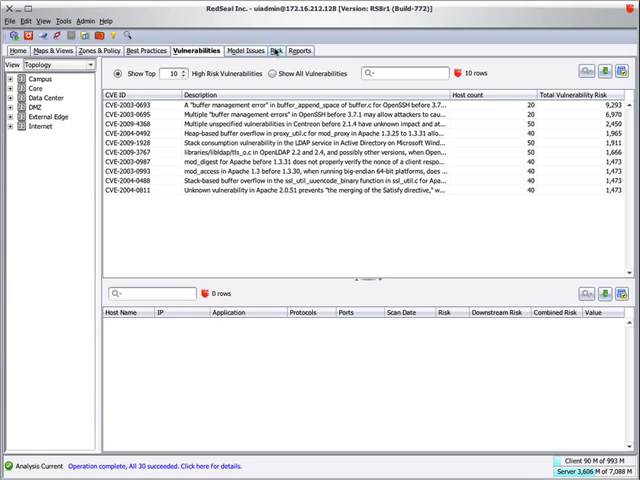
Switch the Risk tab's heat map to the Mitigation Priority view
click(275, 51)
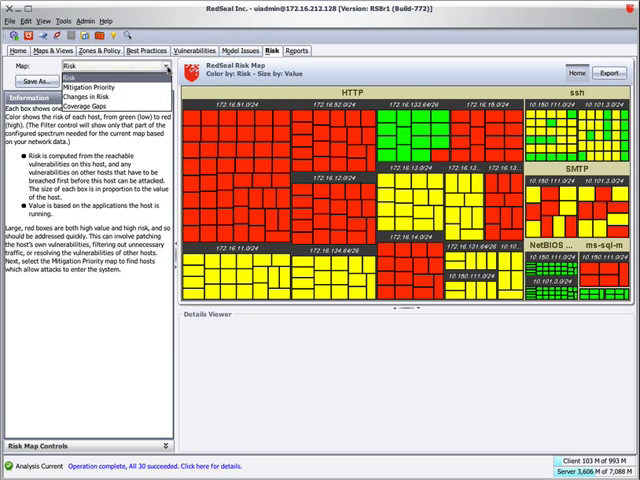
click(82, 83)
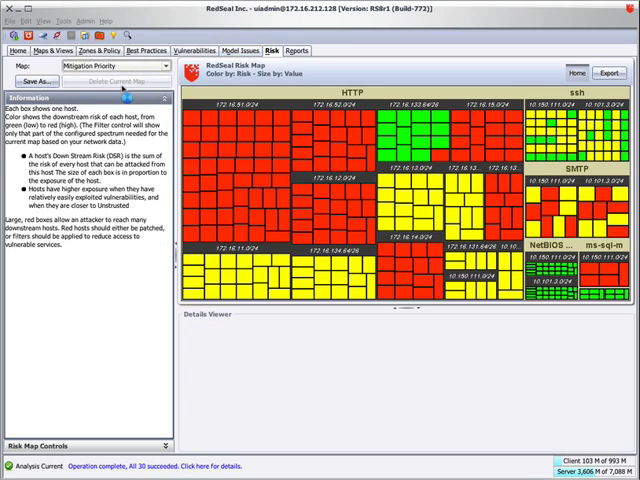